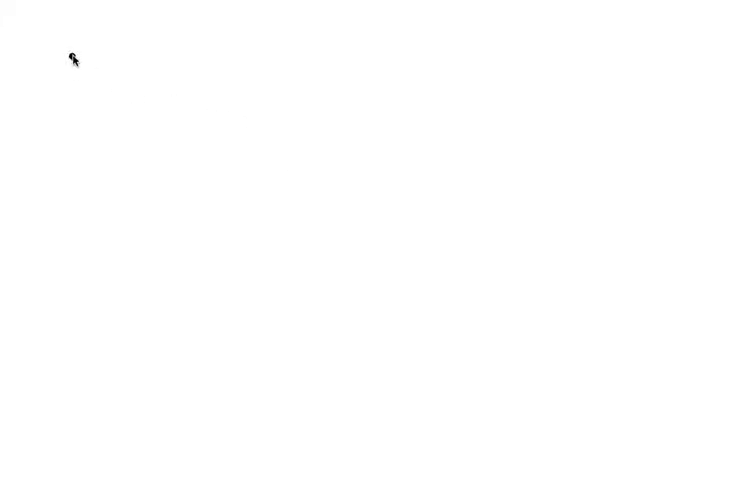
mouse_move(43, 57)
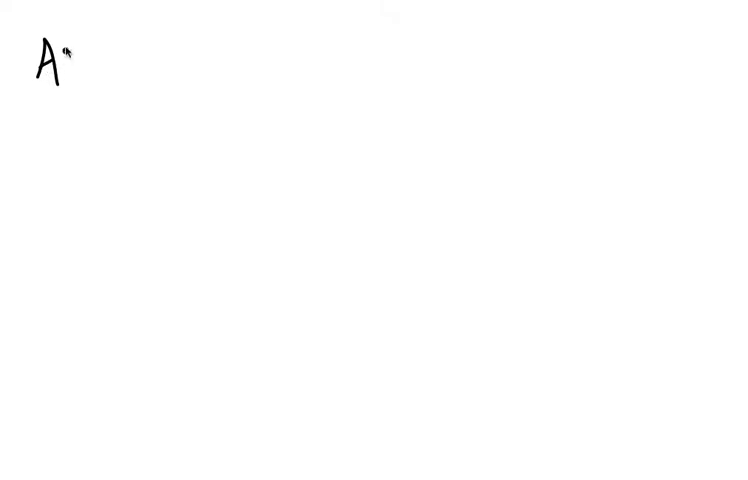
type("blal")
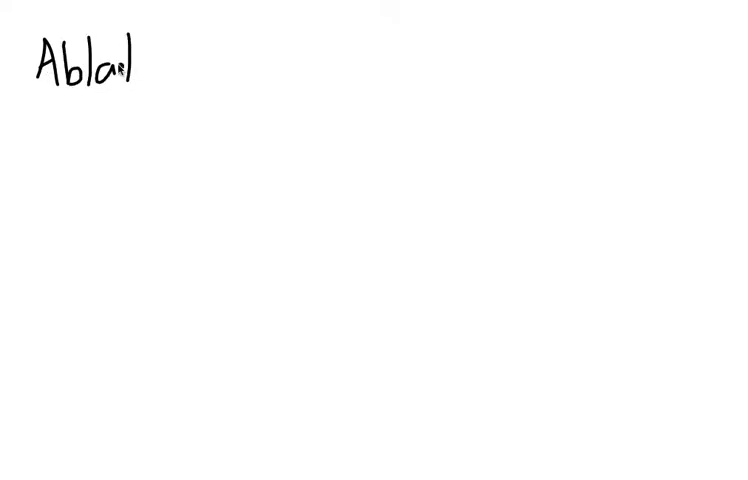
type("tive of")
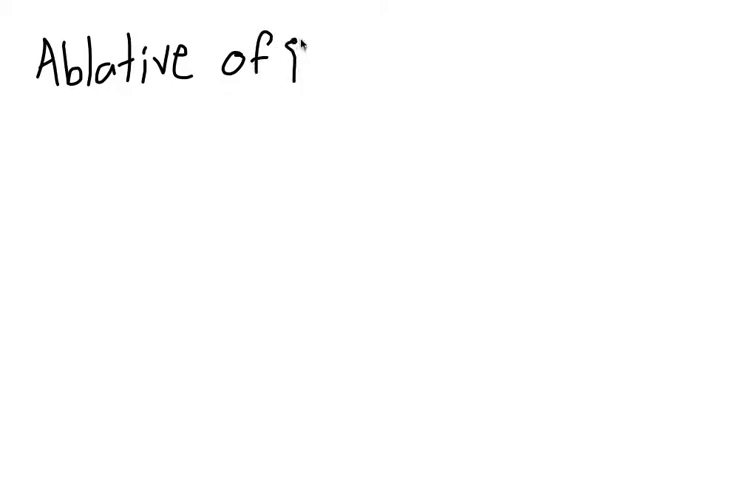
type("Respect")
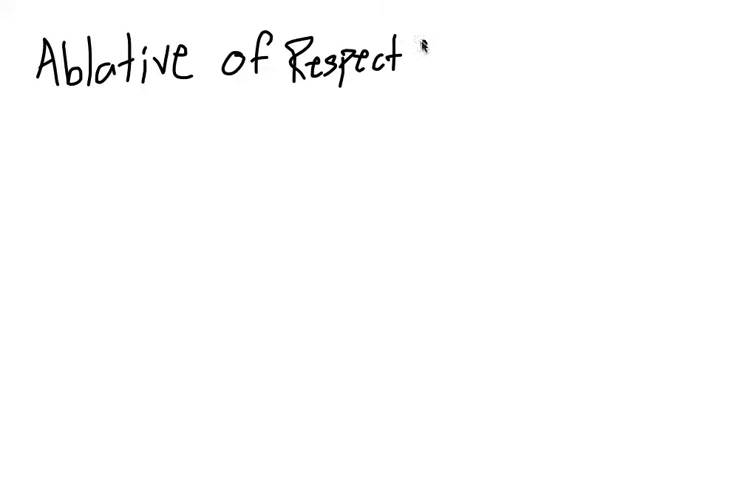
type("/Sp")
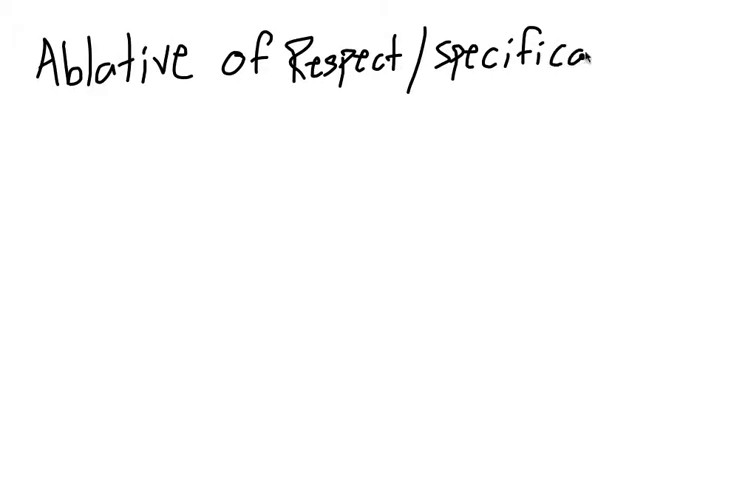
type("tion")
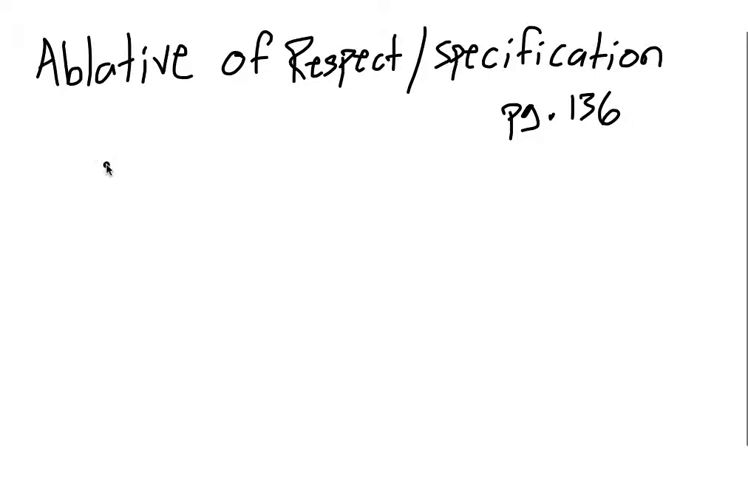
mouse_move(108, 160)
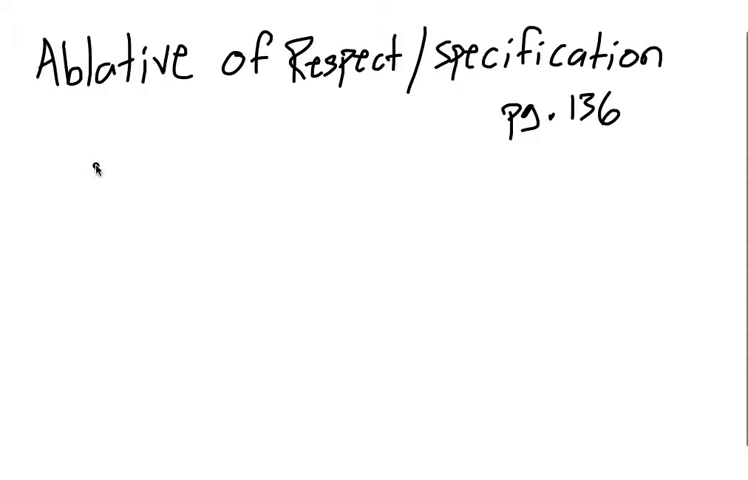
mouse_move(97, 175)
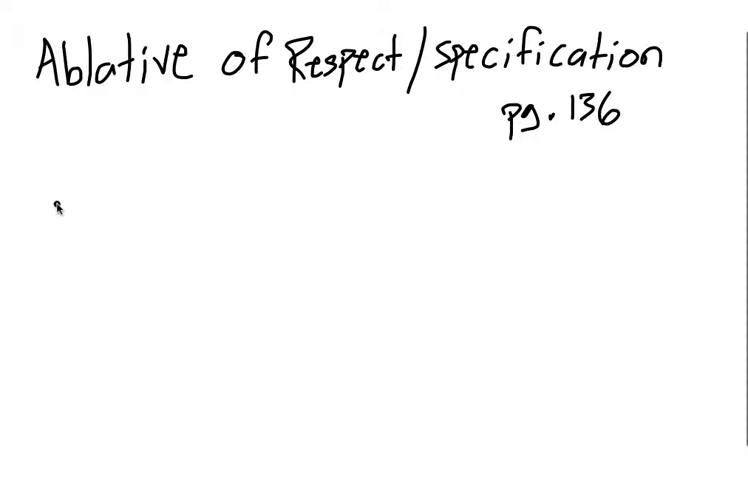
mouse_move(52, 208)
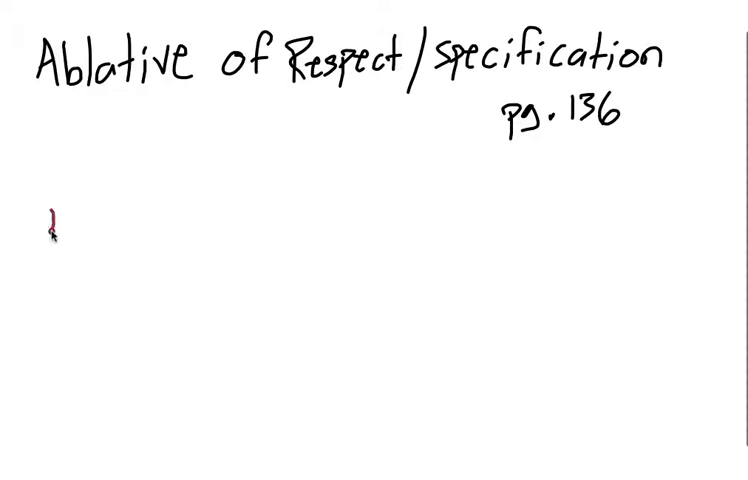
type("nā")
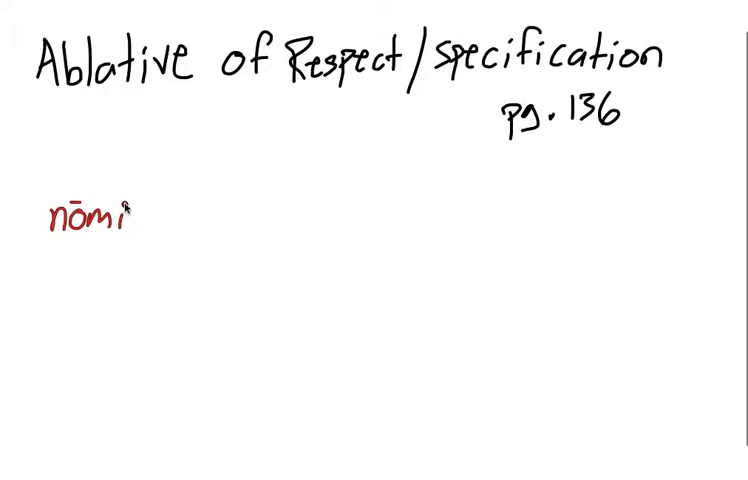
type("ne =")
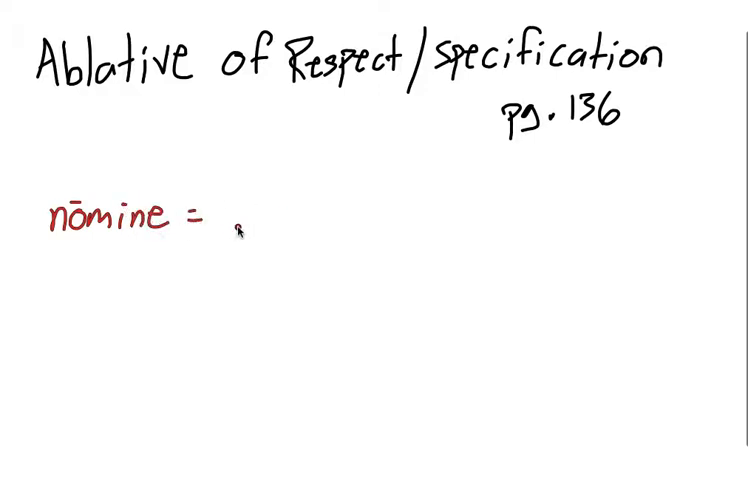
type("i")
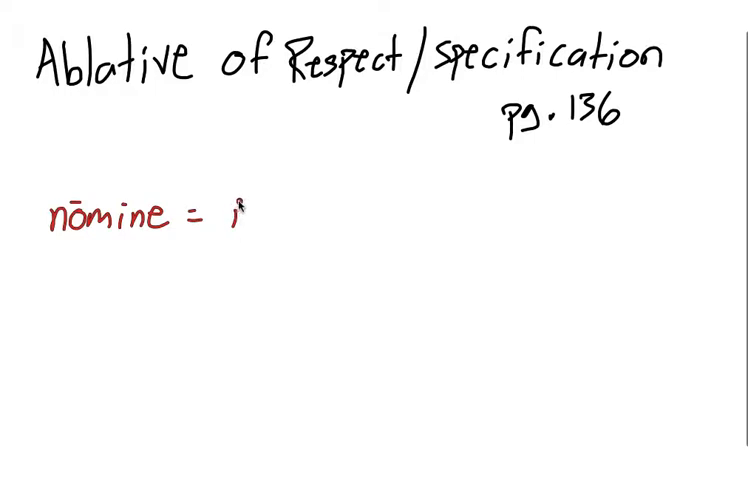
type("in n")
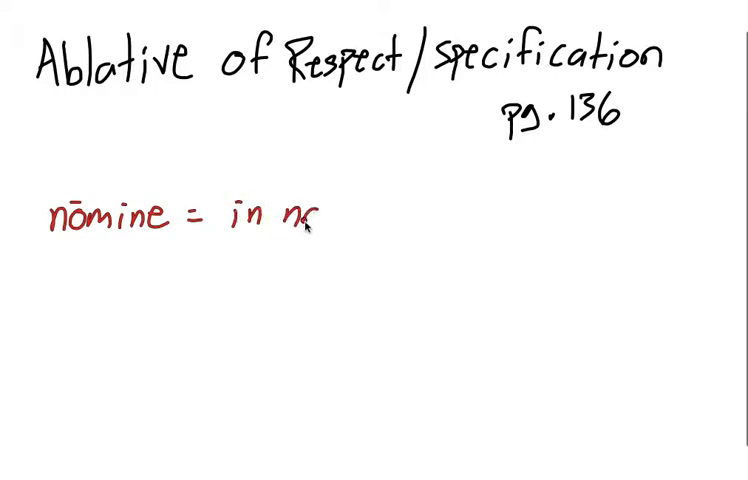
type("name!")
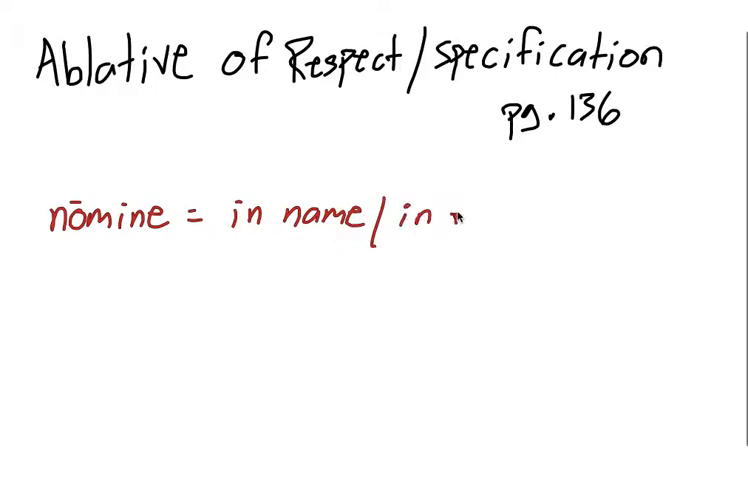
type("respe")
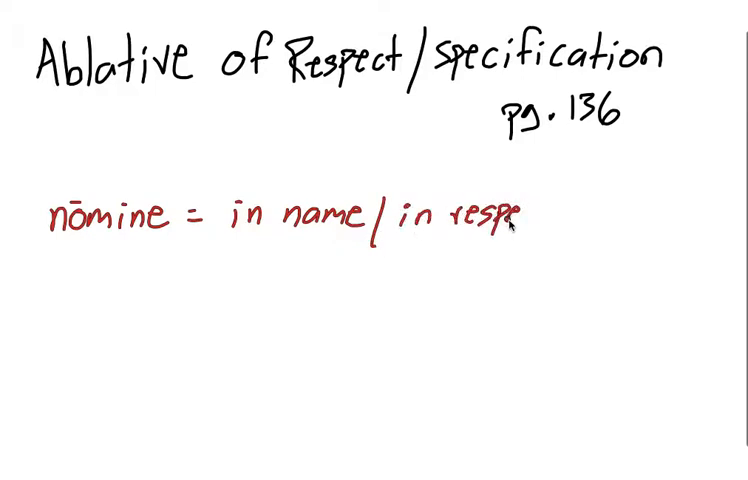
type("ect to the")
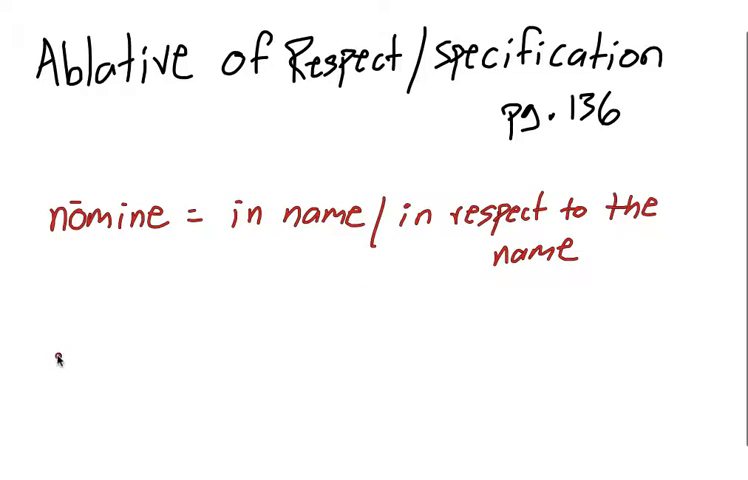
mouse_move(55, 357)
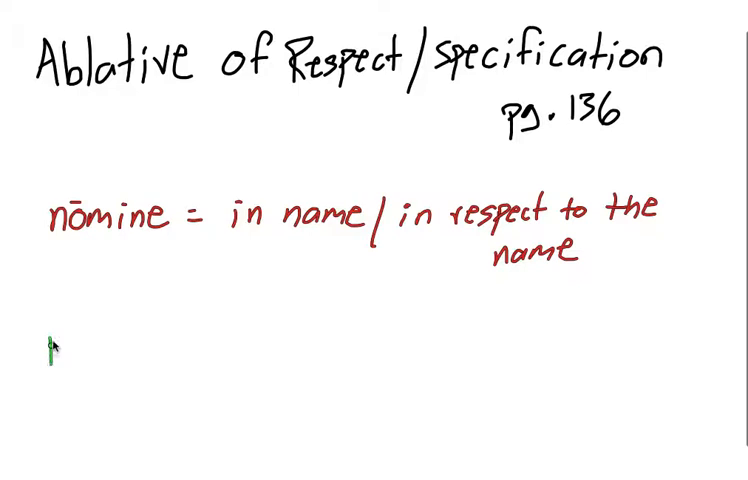
type("Est")
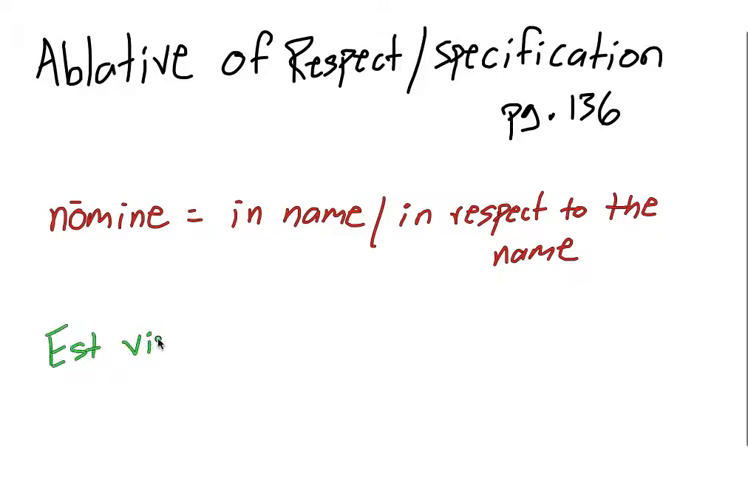
type("vir, nō")
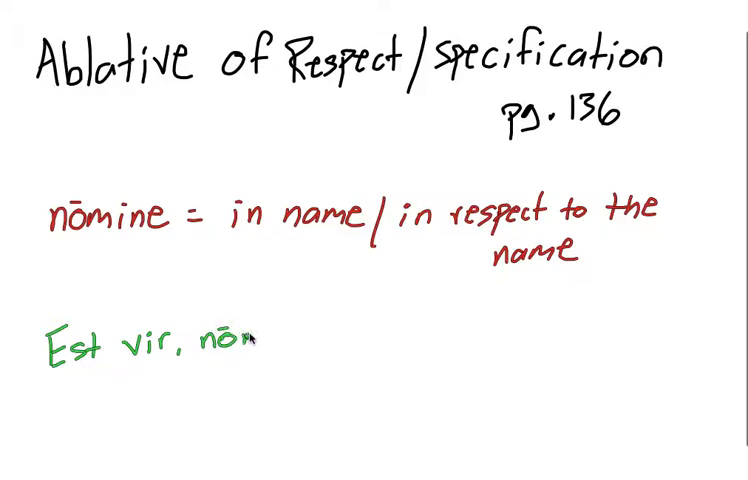
type("mine")
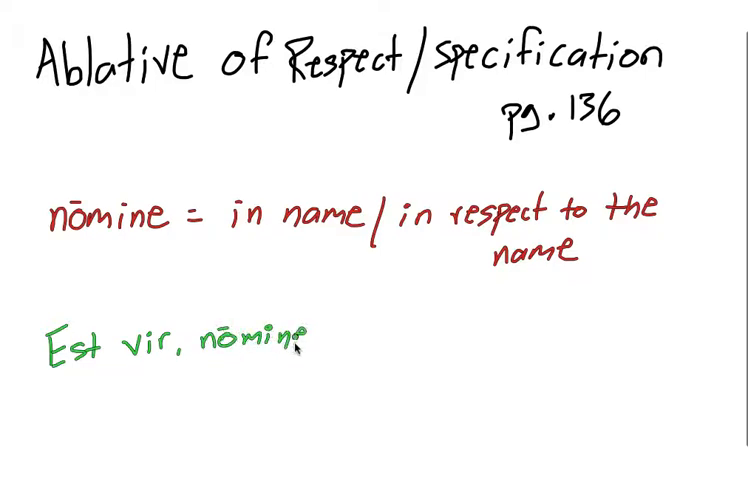
type("Mar")
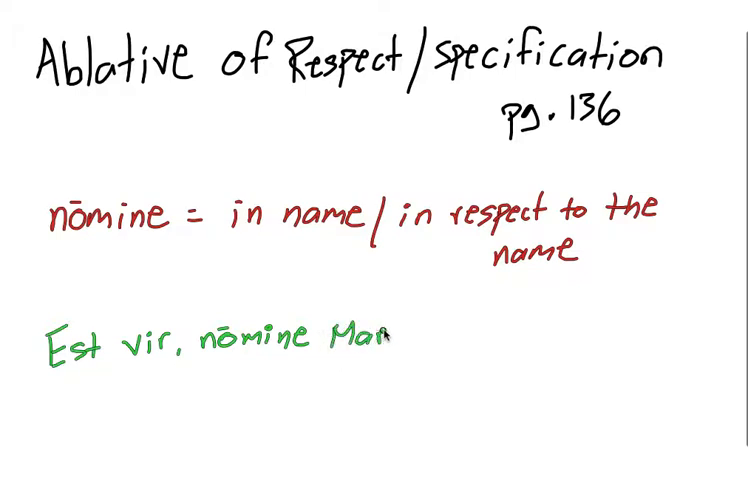
type("cus...")
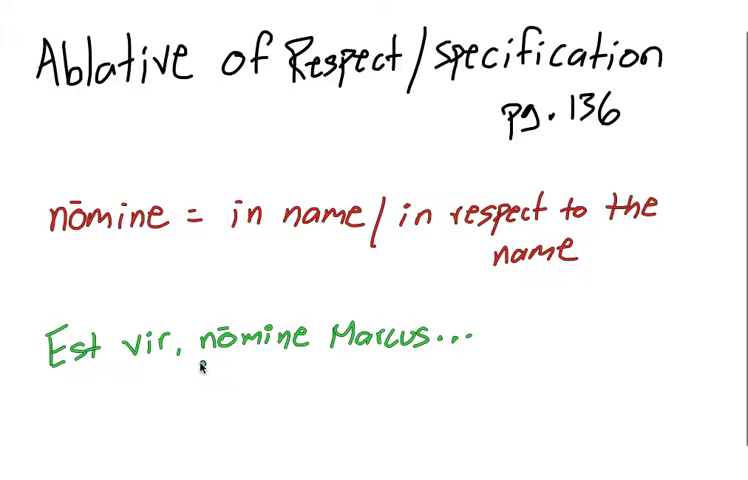
mouse_move(110, 409)
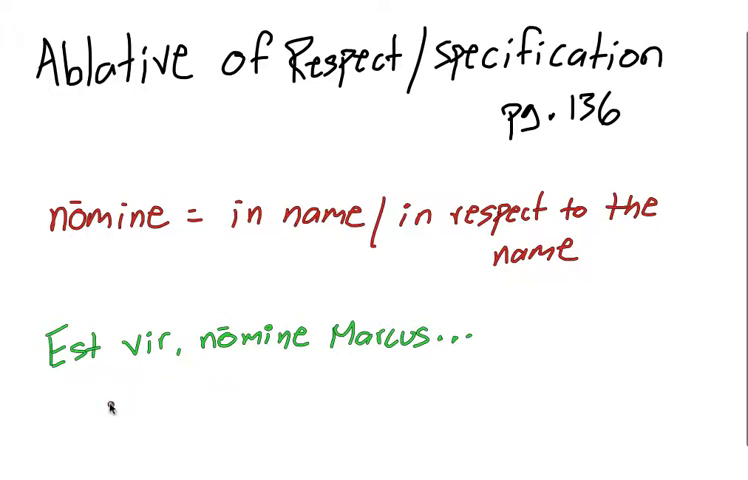
type("There is")
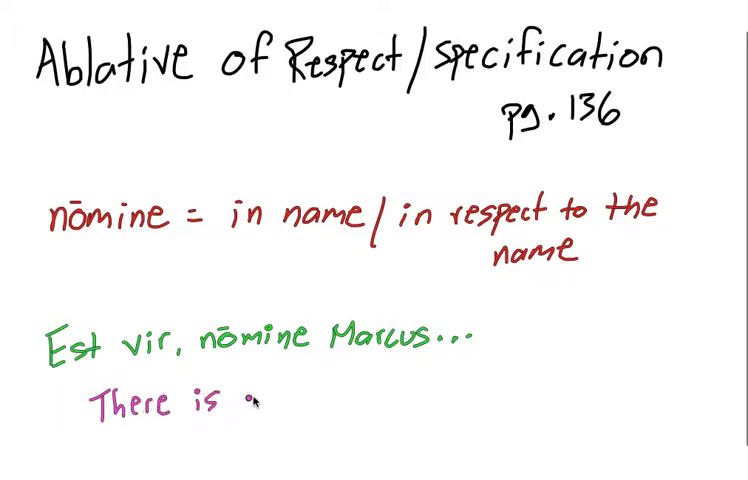
type("a ma")
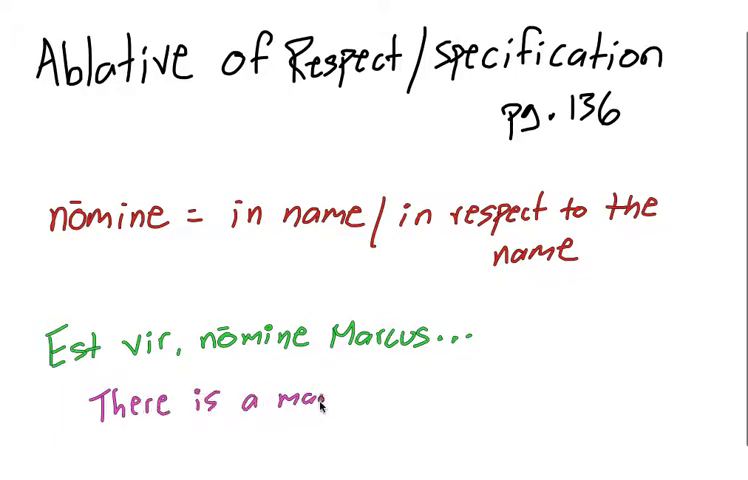
type("n,")
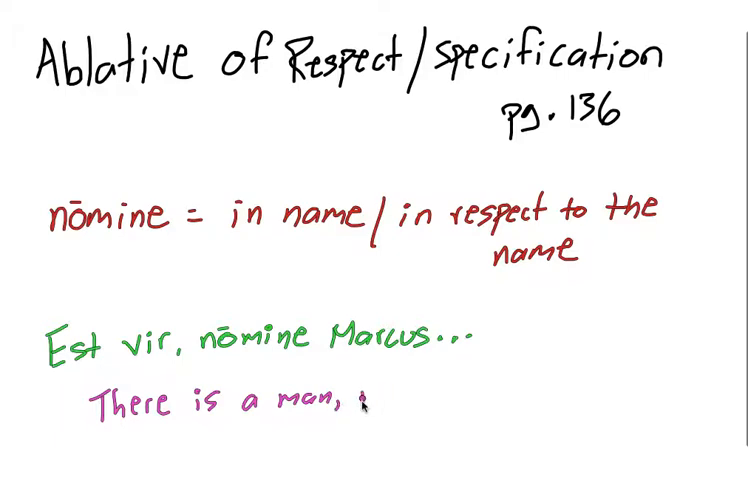
type("name")
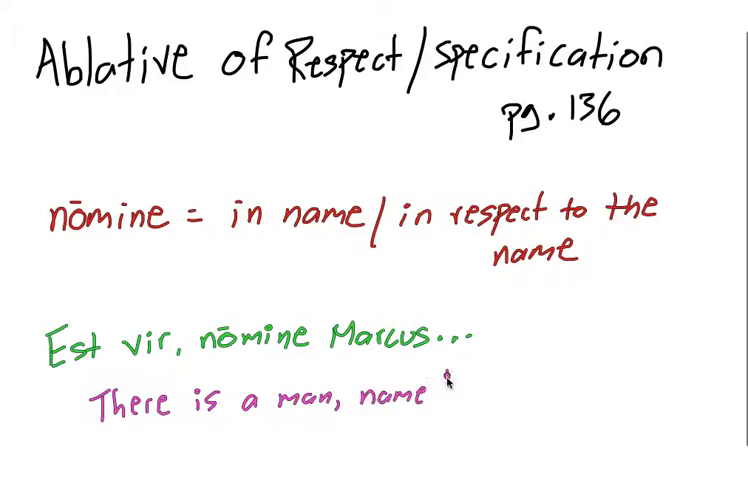
type("d Marcus")
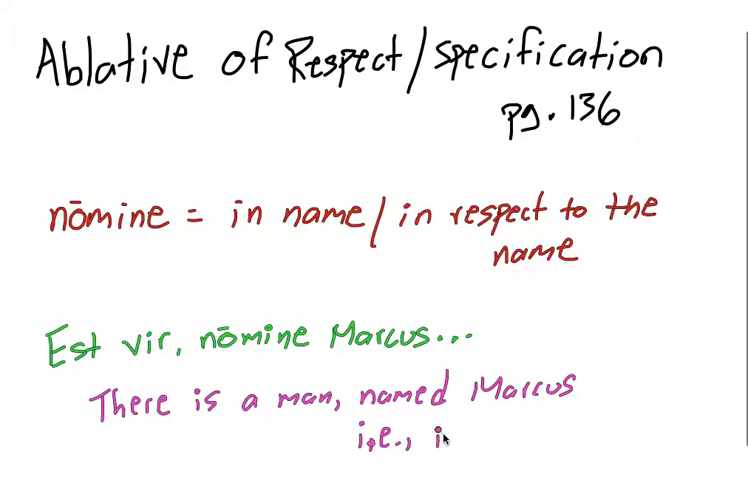
type("in respec")
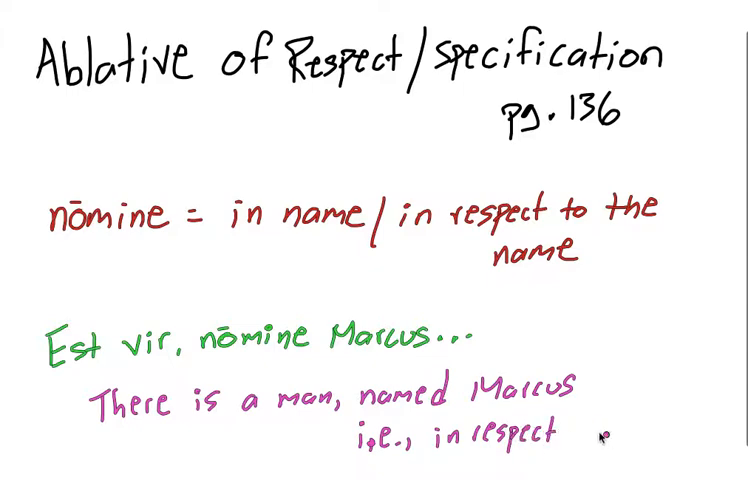
type("to hi")
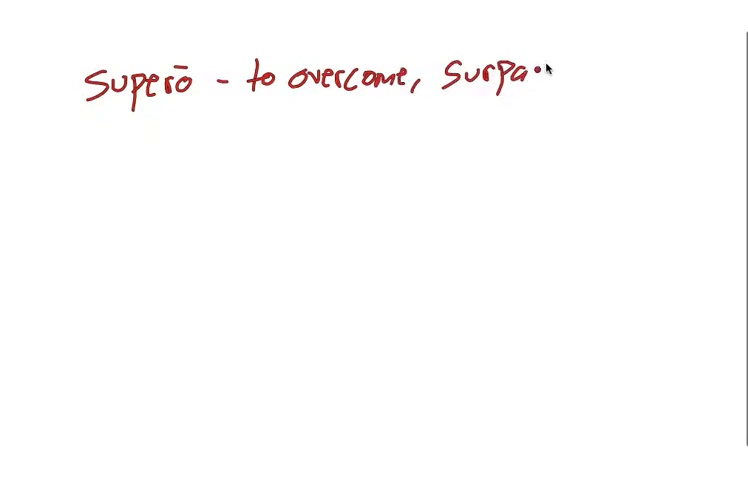
type("ss")
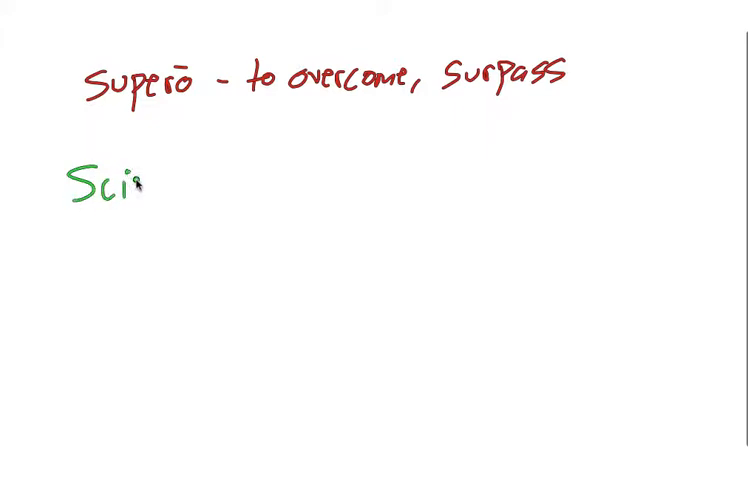
type("pi")
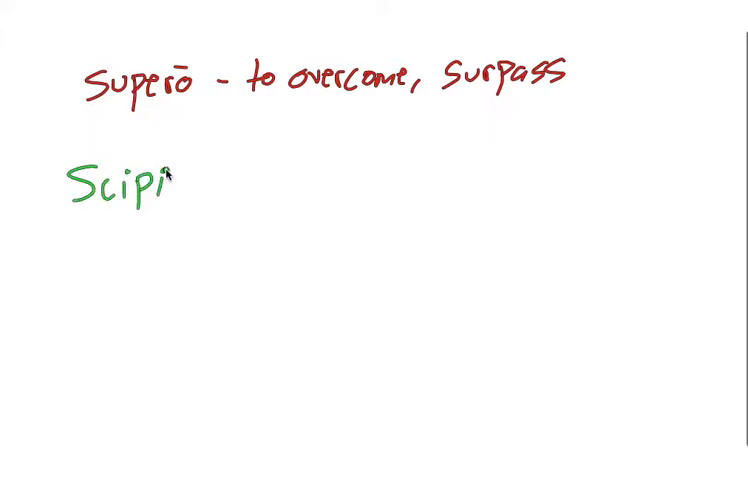
type("o aliōs du")
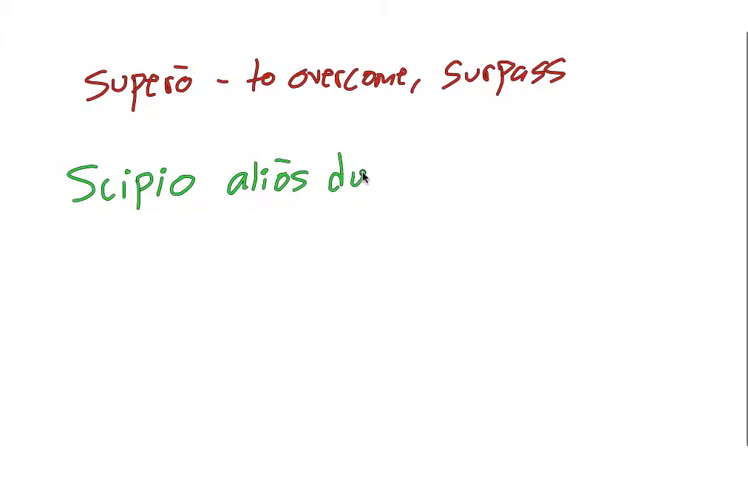
type("cēs virtūt")
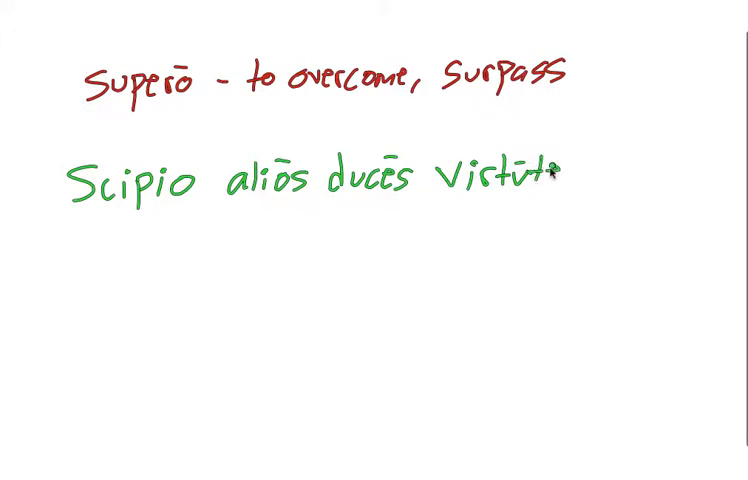
type("Sup")
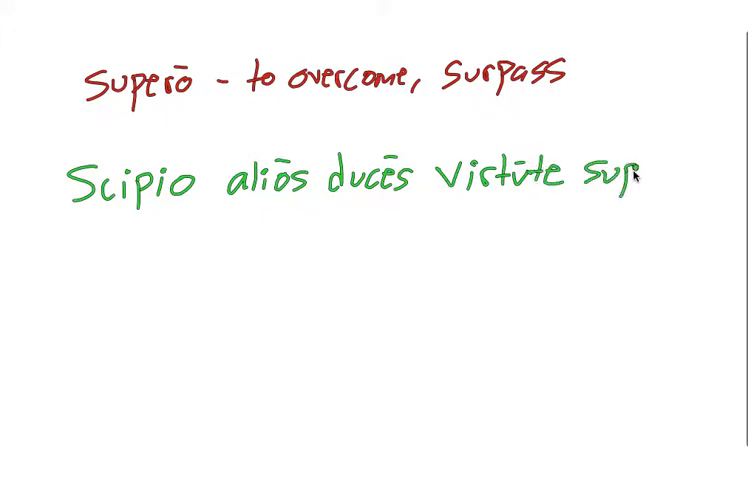
type("erat.")
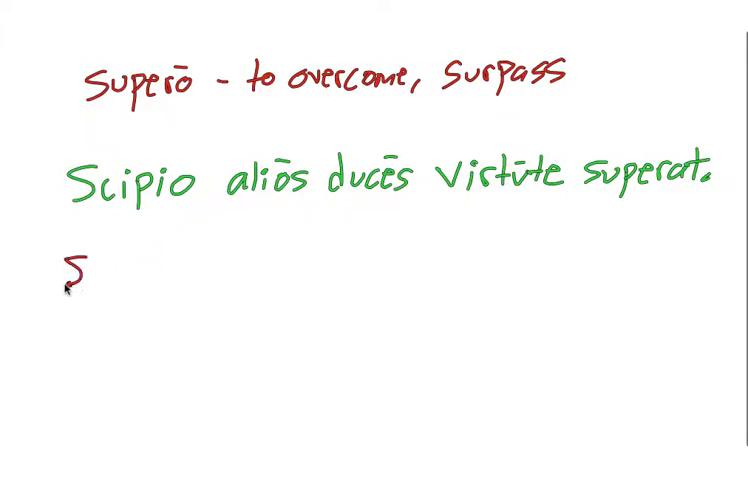
type("Scipio")
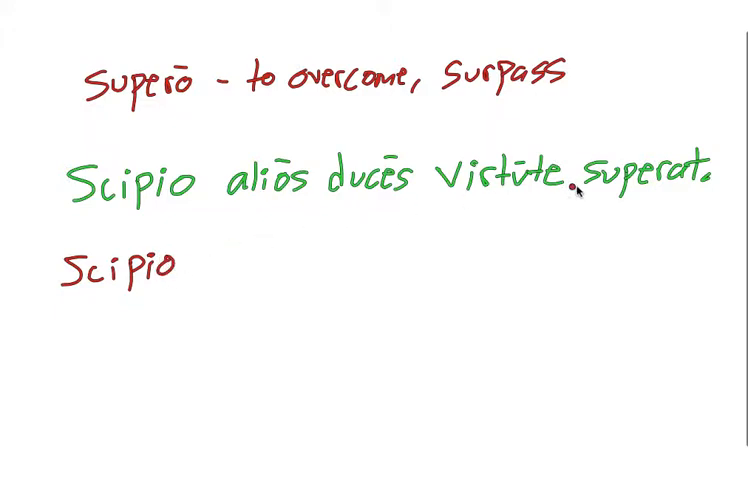
type("Su")
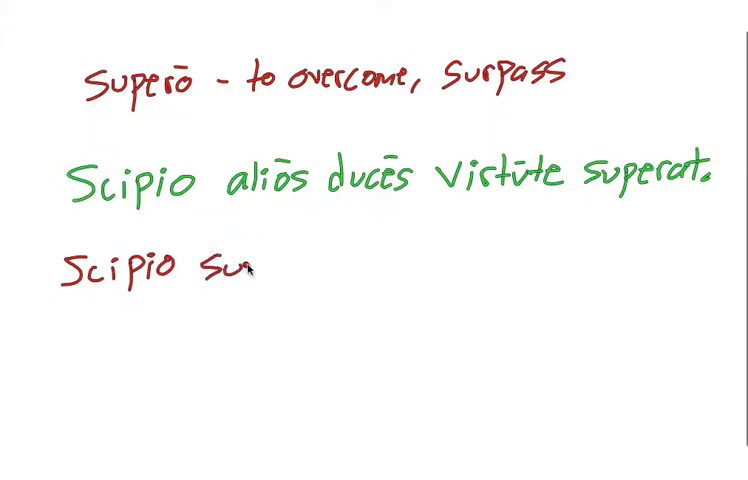
type("rpasses the")
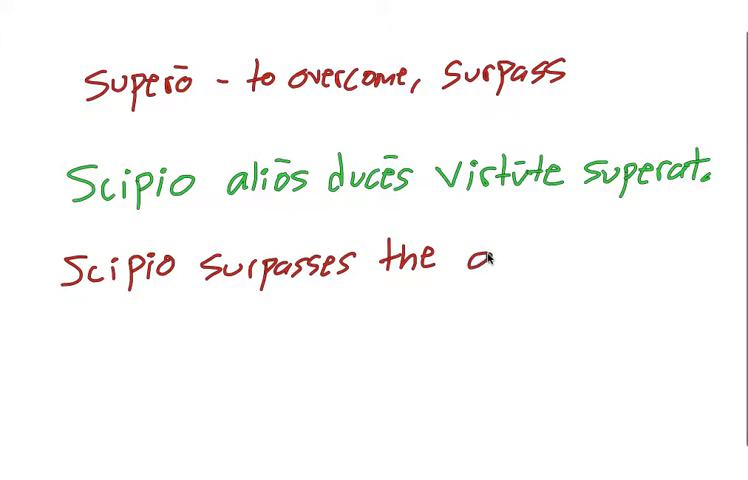
type("other")
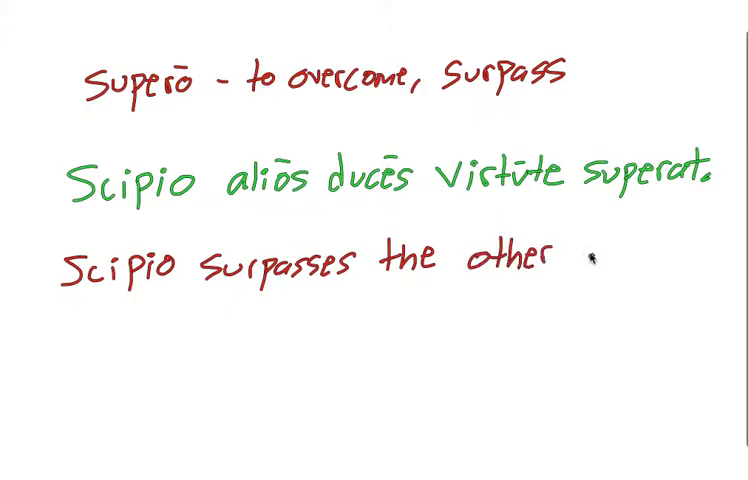
type("leaders")
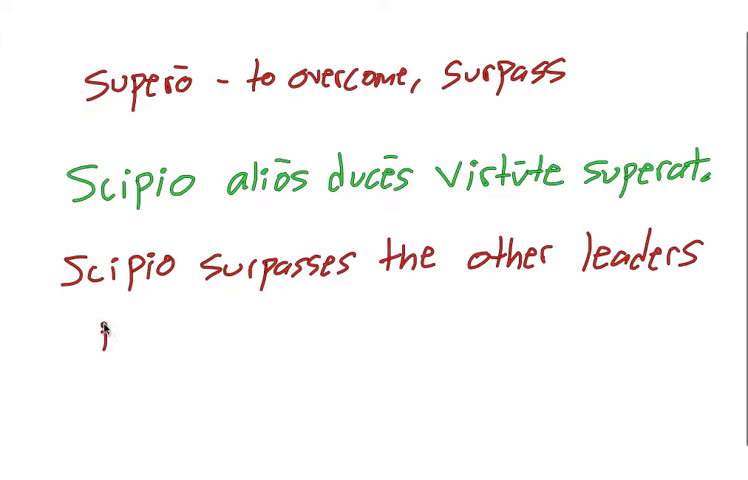
type("in virtue / in")
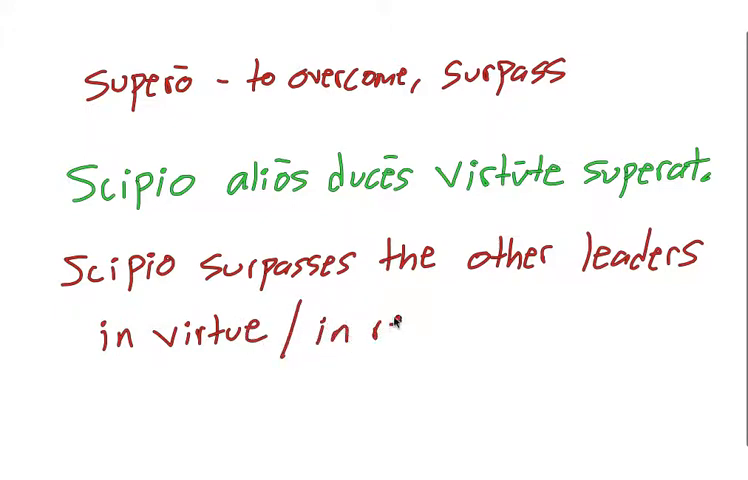
type("respect to")
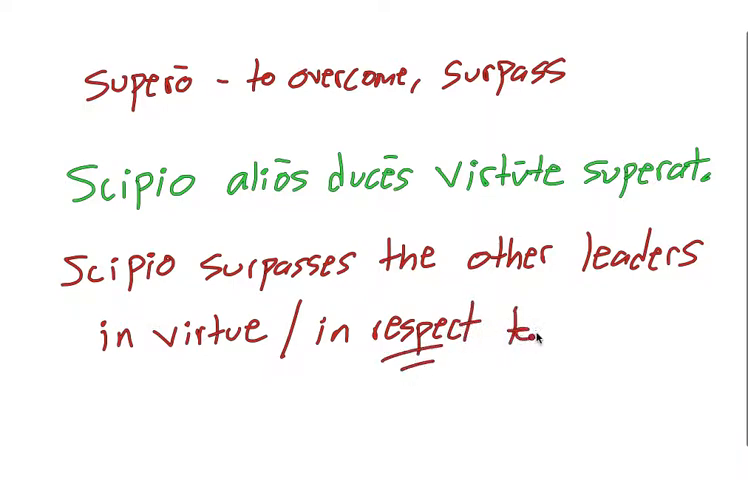
type("Cours")
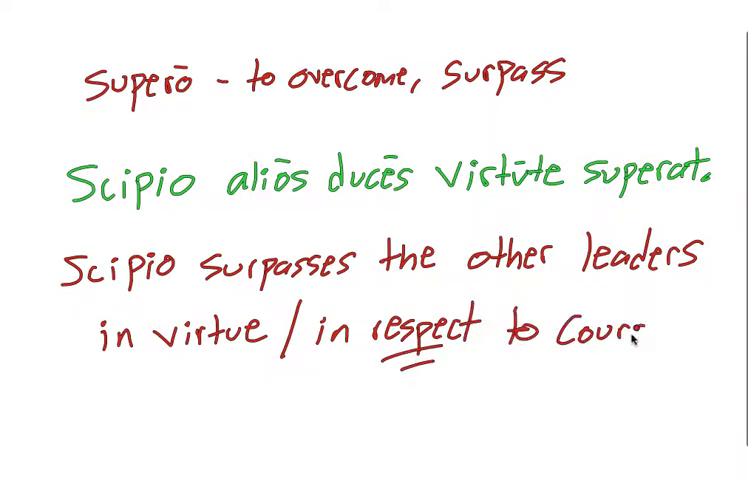
type("age")
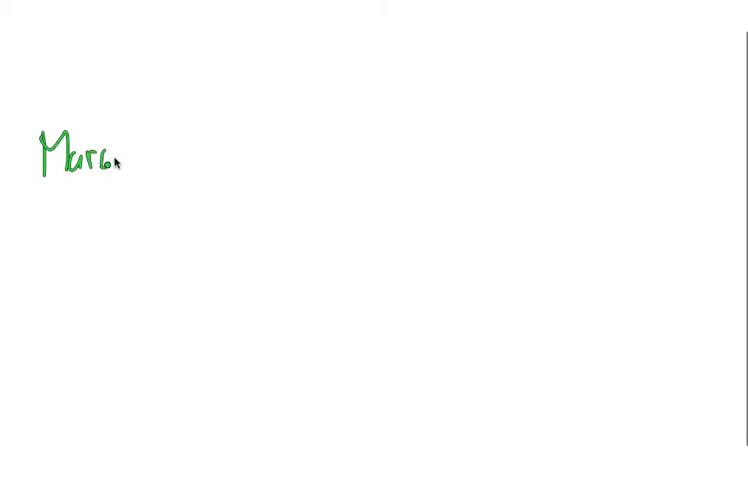
type("us")
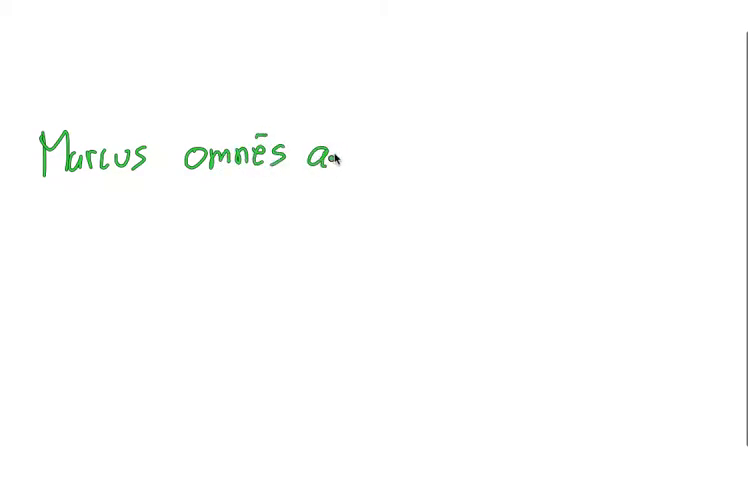
type("mīcō")
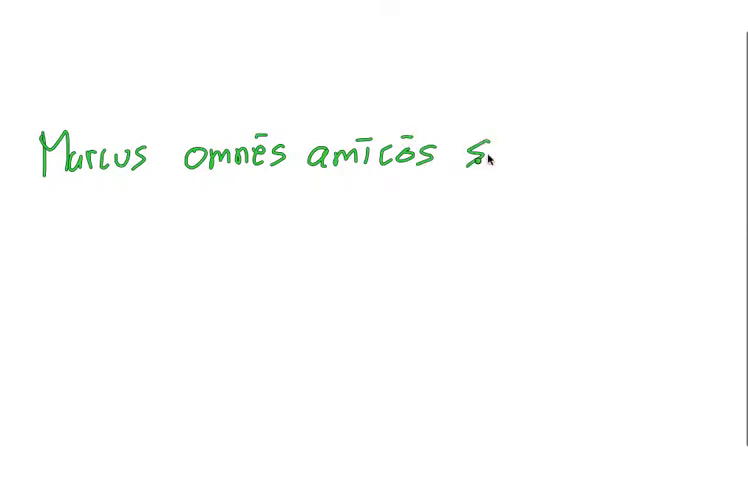
type("apientiā")
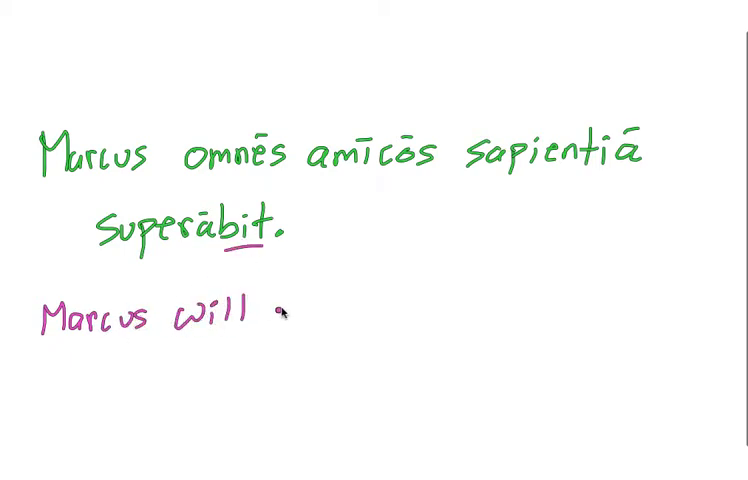
type("overcome all of")
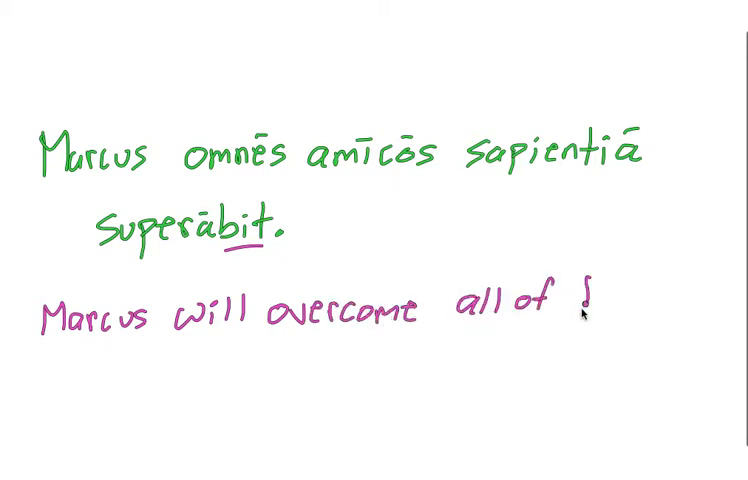
type("his")
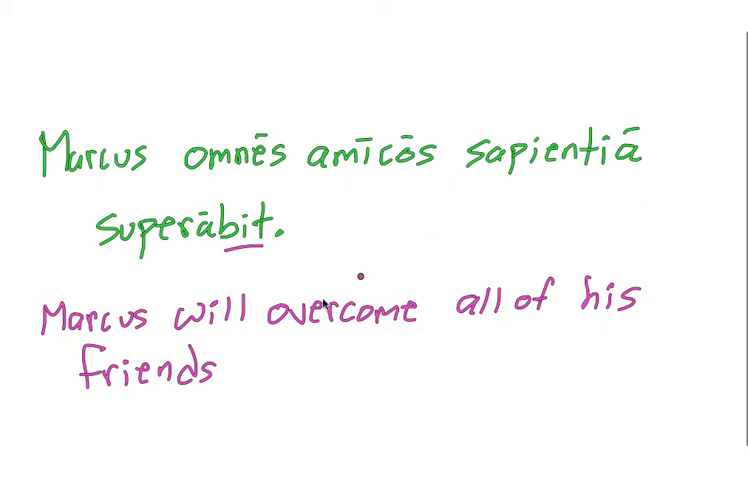
type("in")
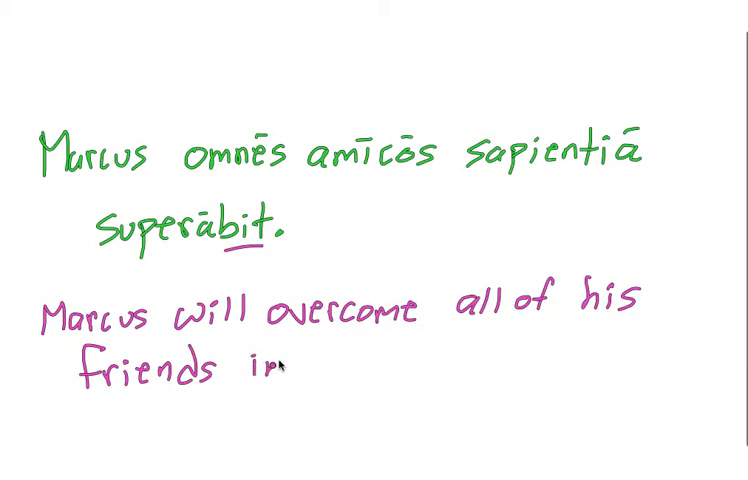
type("wisdom.")
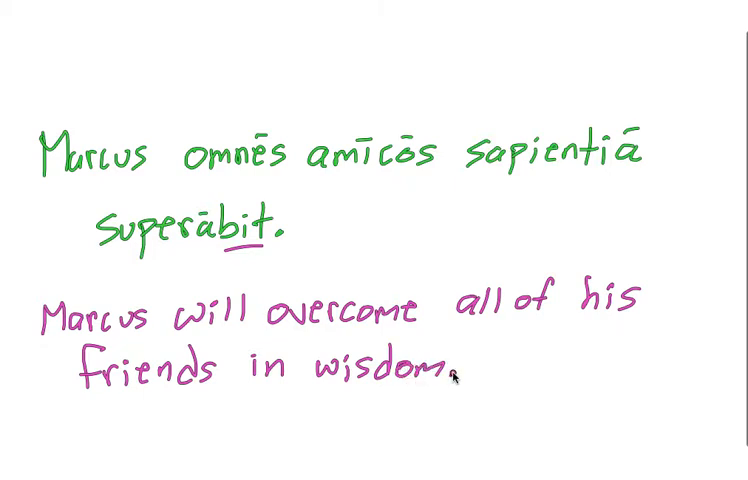
mouse_move(312, 398)
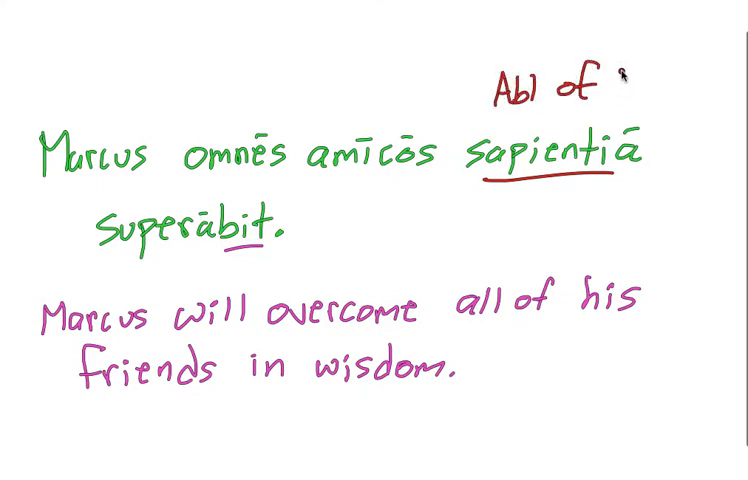
type("Res")
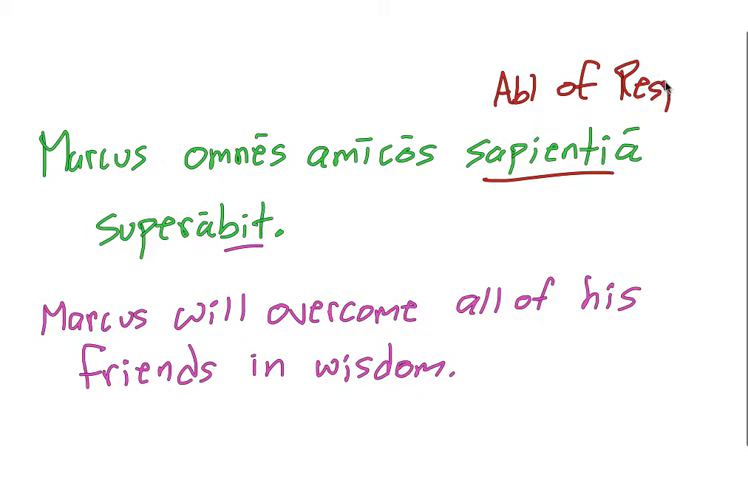